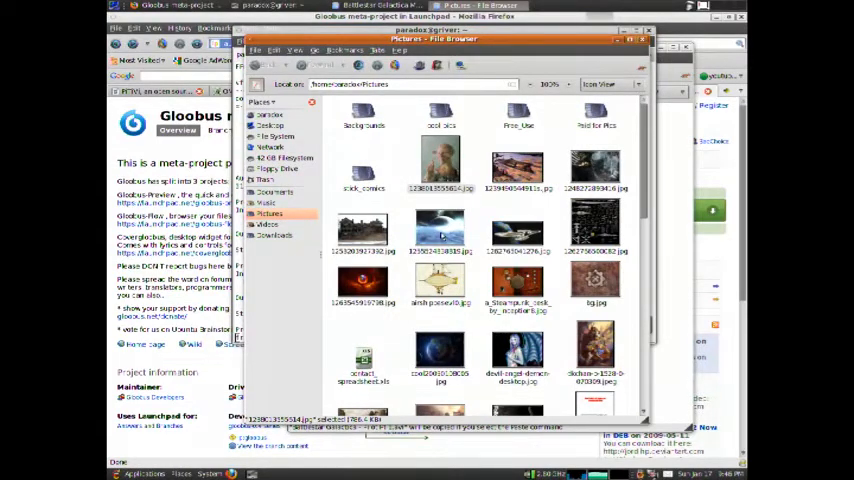
Preview a wallpaper image from the Pictures folder, then return to the terminal
click(438, 224)
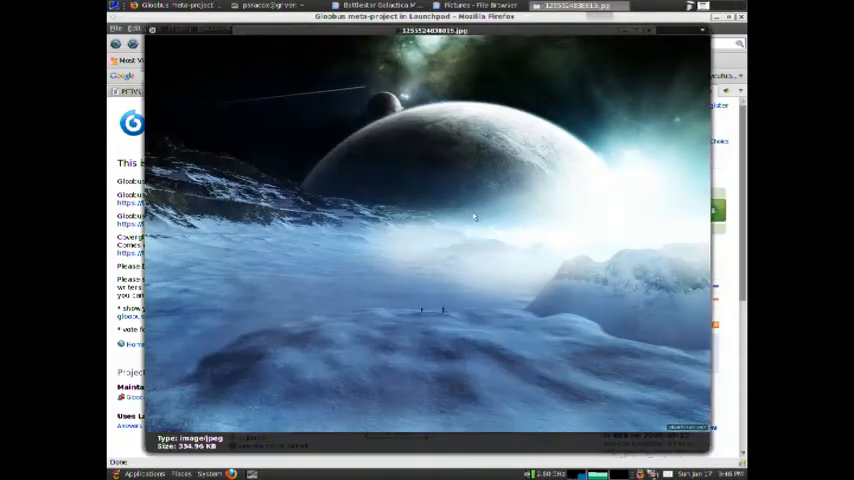
mouse_move(492, 220)
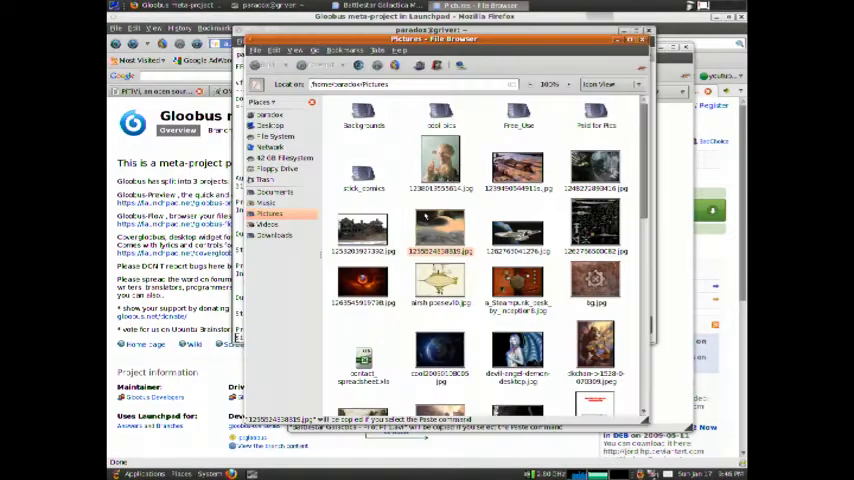
scroll(down, 3)
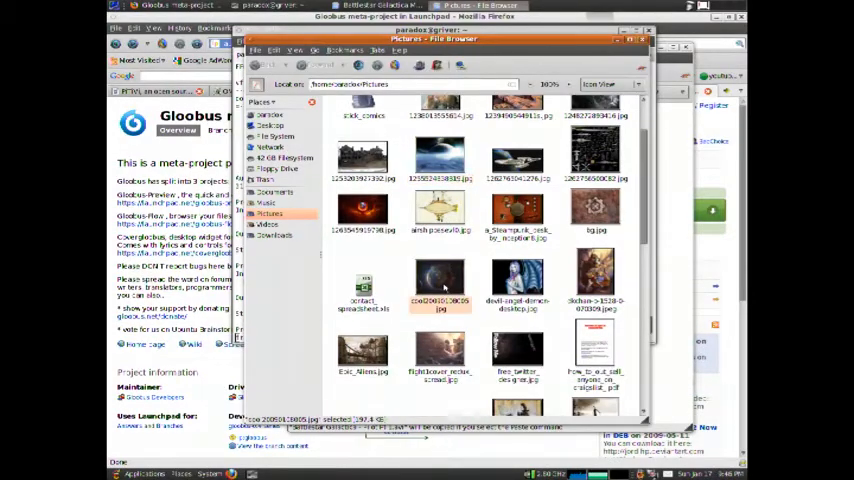
double_click(442, 288)
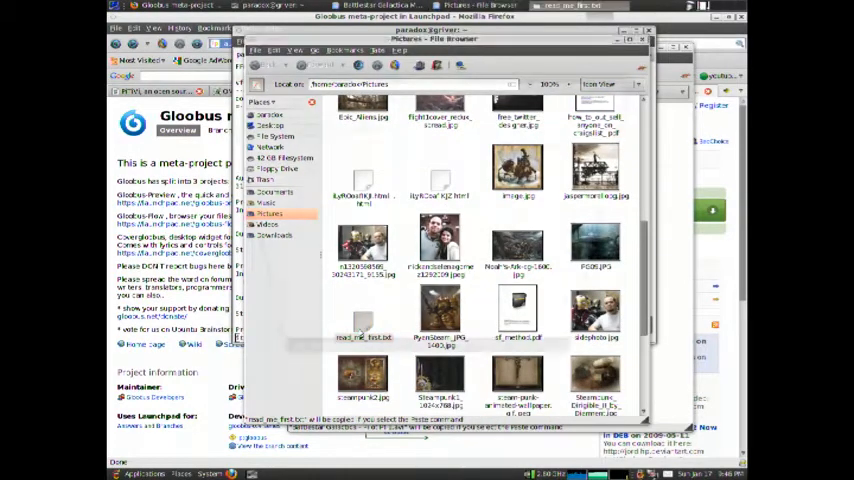
scroll(down, 3)
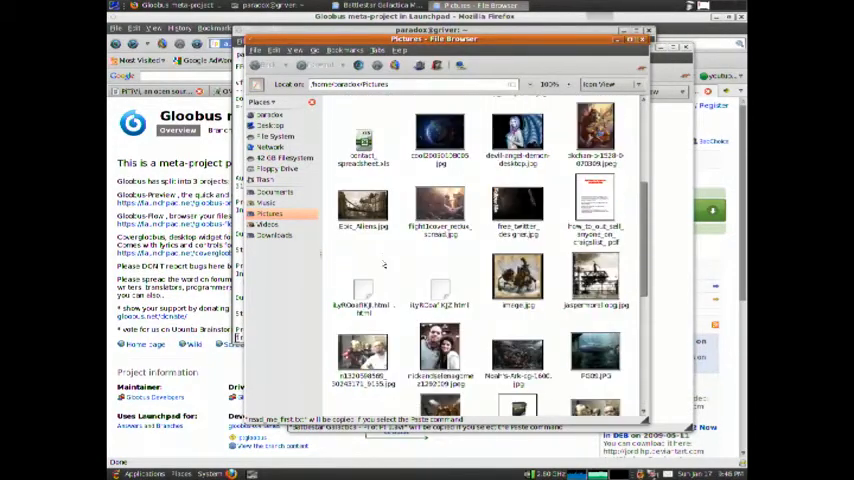
click(364, 140)
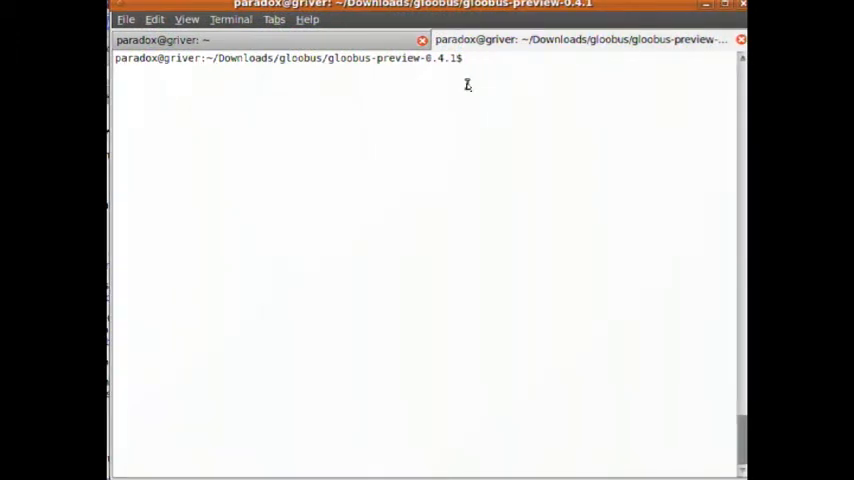
Run ./configure, make, sudo make install and sudo make clean in gloobus-preview-0.4.1
text(l)
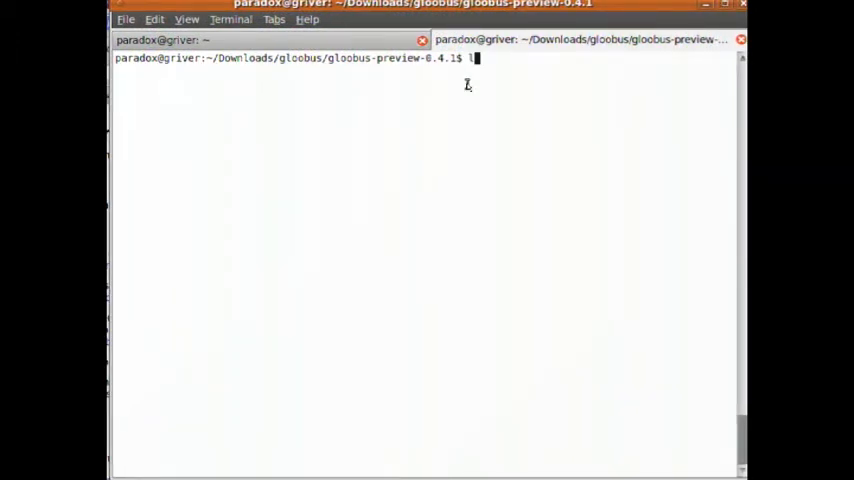
text(./co)
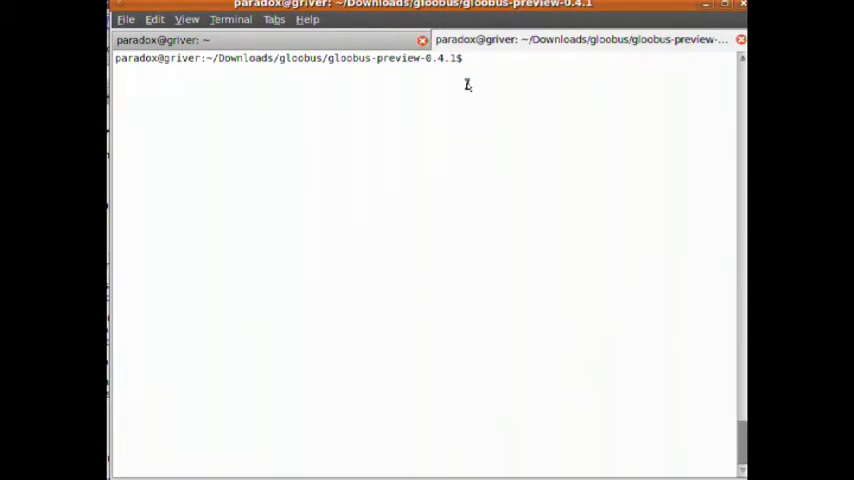
text(make)
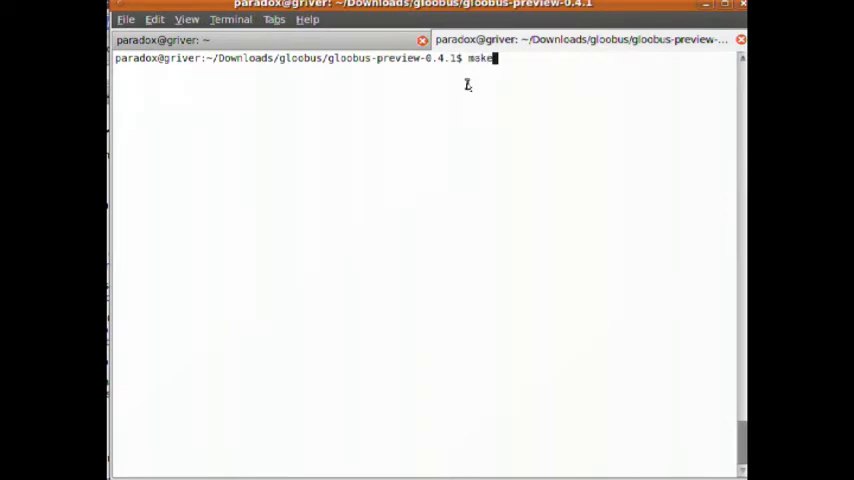
text(r)
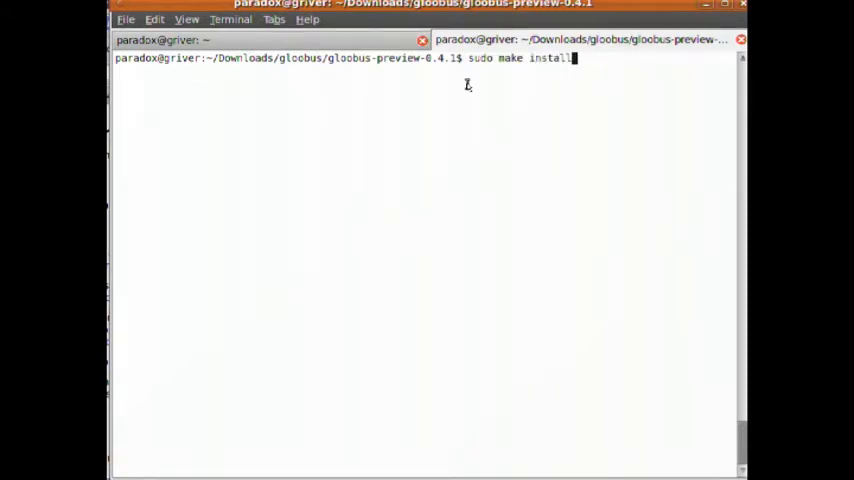
key(BackSpace)
text(ce)
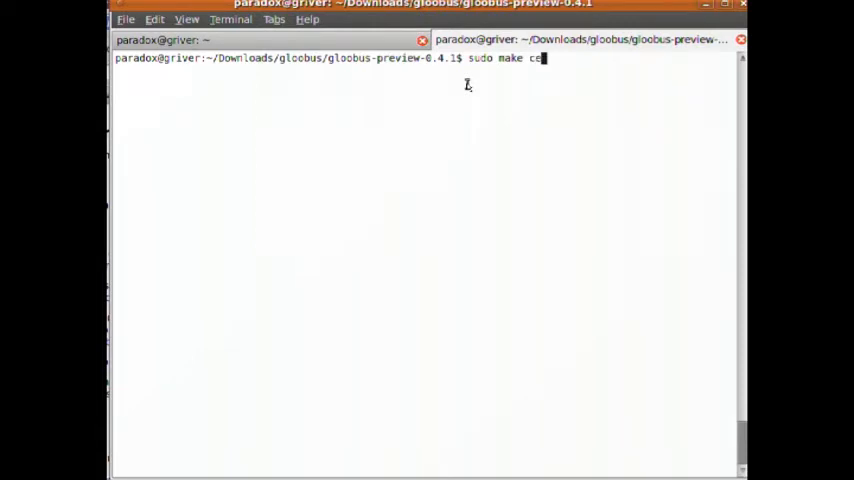
text(lean)
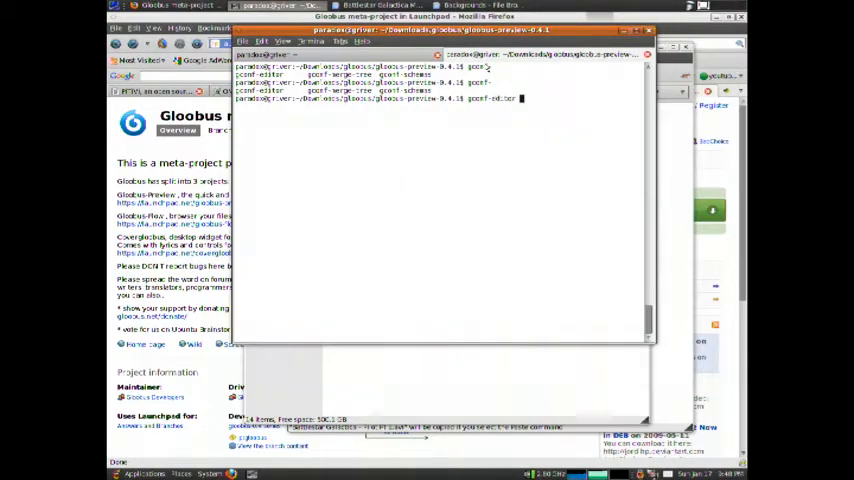
In gconf-editor set apps > metacity > global_keybindings > run_command_1 to <Control>space
key(Return)
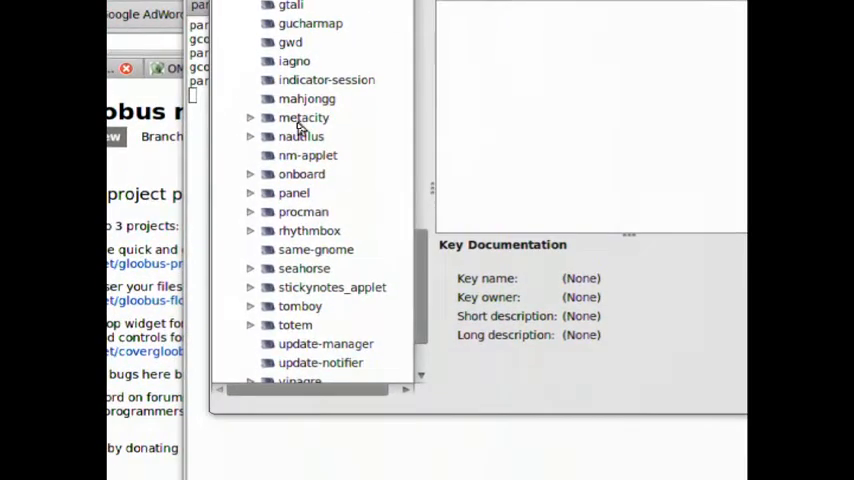
click(248, 116)
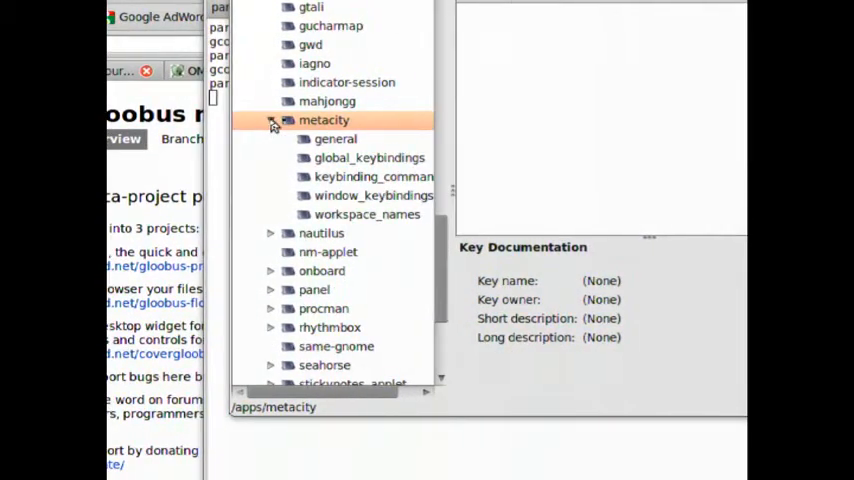
click(370, 156)
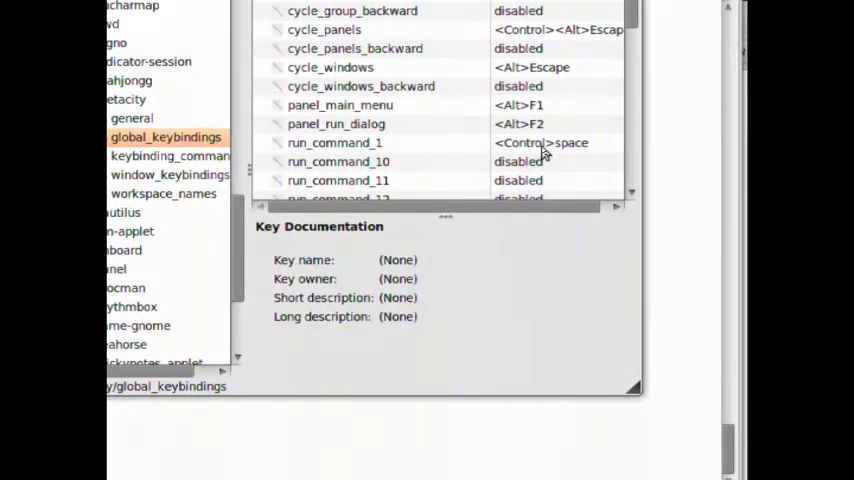
click(330, 142)
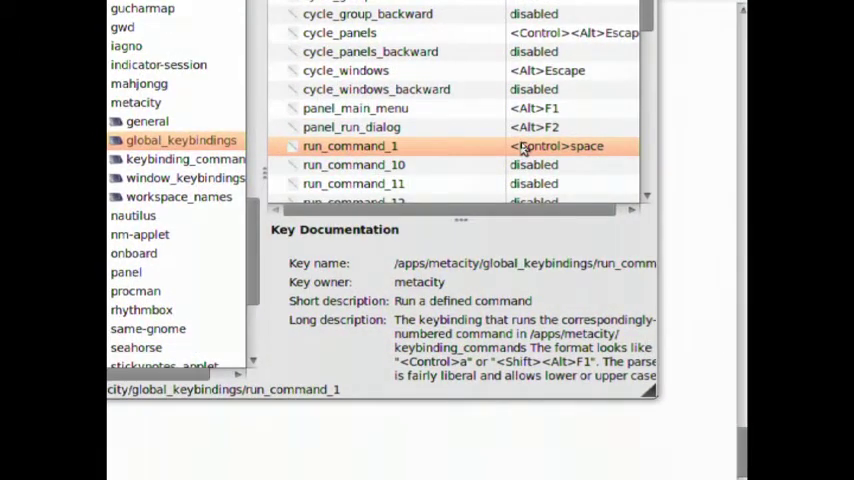
click(320, 148)
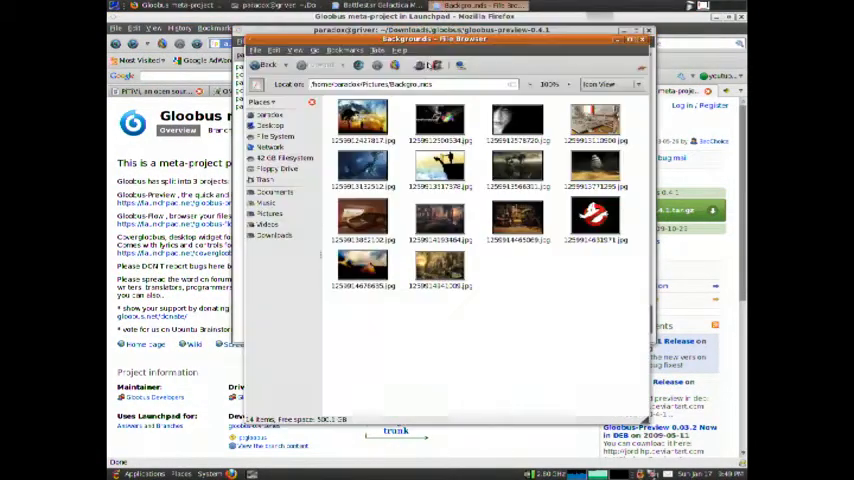
Preview a Backgrounds image full-size and close the preview
click(364, 120)
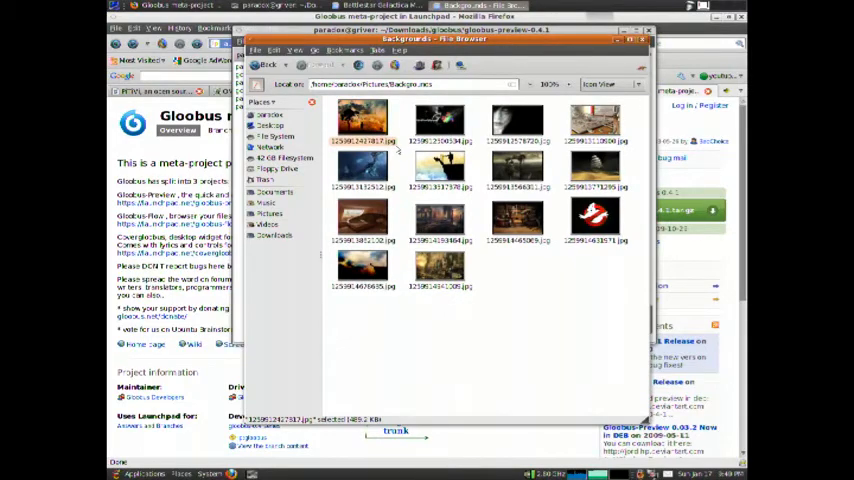
double_click(364, 120)
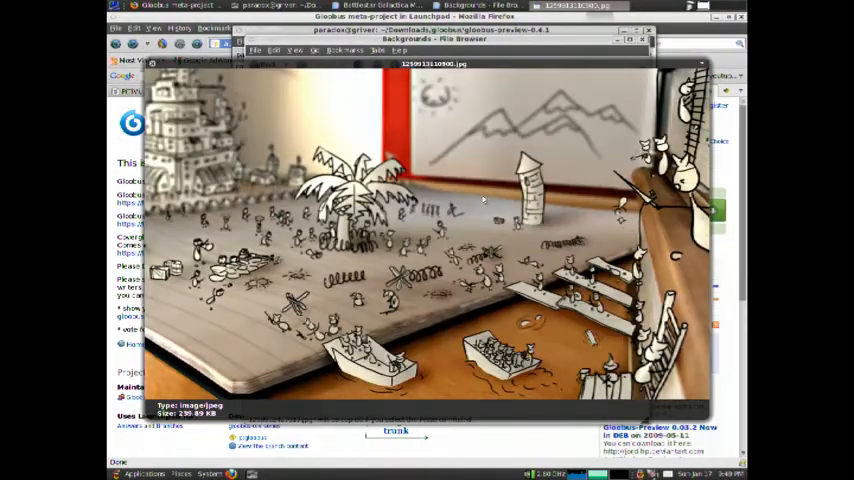
click(632, 44)
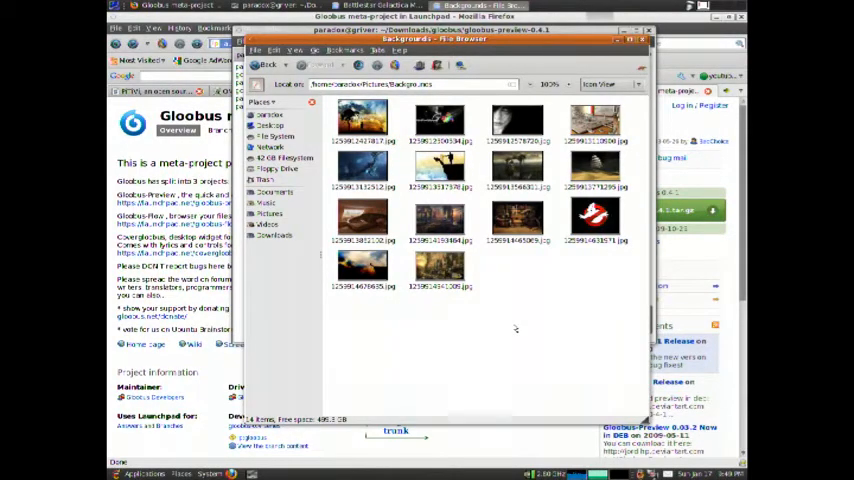
mouse_move(488, 312)
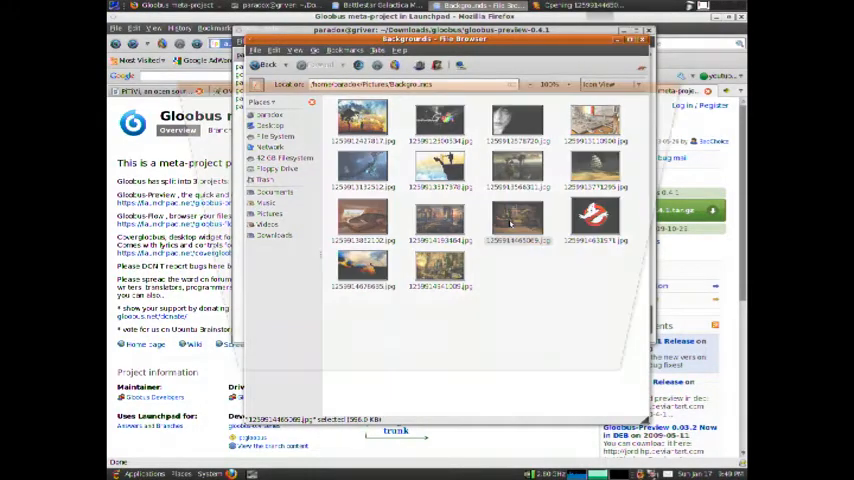
Open the Alien and Predator chess picture in the image viewer
double_click(512, 216)
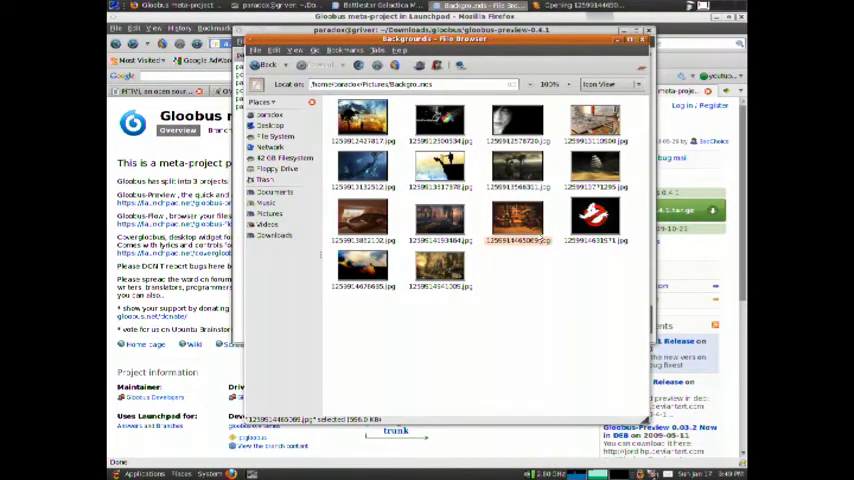
double_click(512, 220)
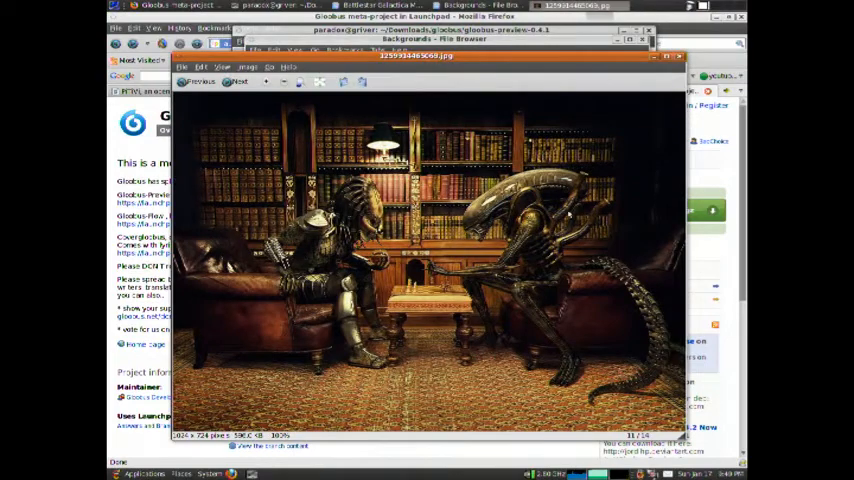